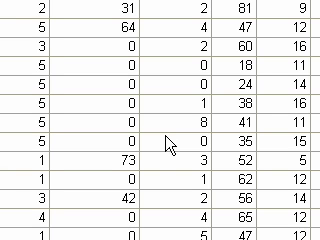
pyautogui.moveTo(156, 100)
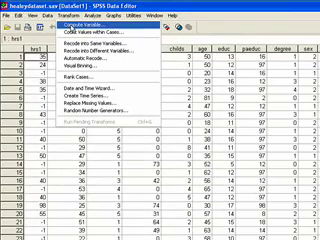
# - Define target variable abscale in Compute Variable and label it Abortion
pyautogui.click(50, 48)
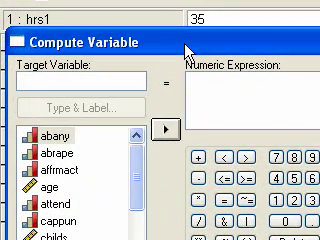
pyautogui.write('abscale')
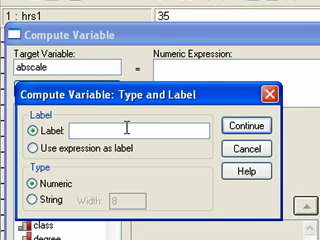
pyautogui.write('Abortion')
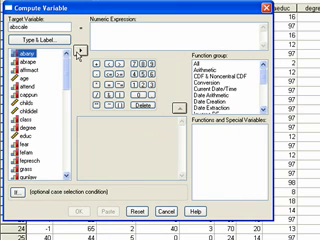
# - Compute abscale from the two abortion items and switch to Variable View
pyautogui.rightClick(30, 50)
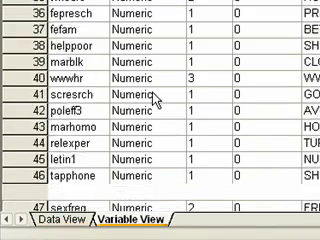
# - Select abany, the other abortion item and abscale for Frequencies
pyautogui.scroll(-3)
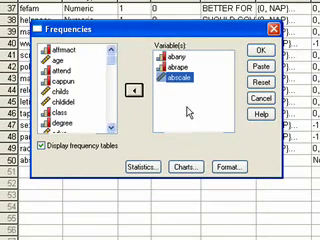
# - Request central tendency statistics and run Frequencies for the abortion variables
pyautogui.click(144, 172)
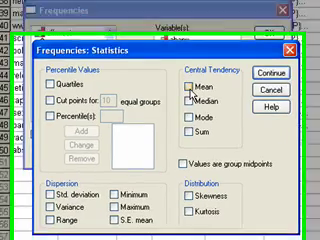
pyautogui.click(216, 92)
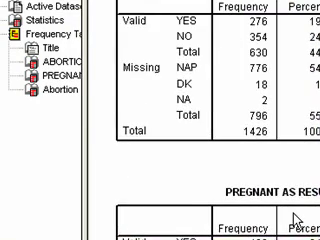
# - Scroll the output down to the Abortion Opinion Scale frequency table
pyautogui.scroll(-3)
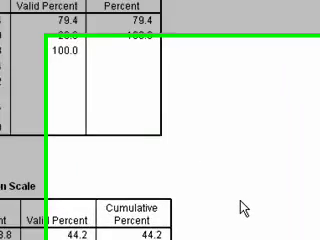
pyautogui.scroll(-3)
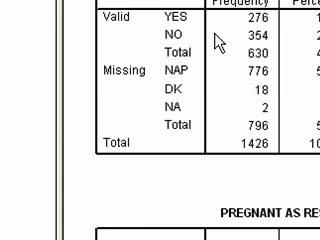
pyautogui.scroll(-3)
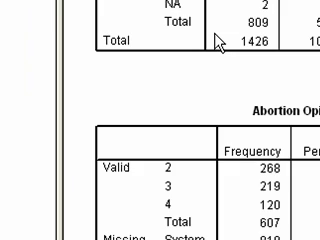